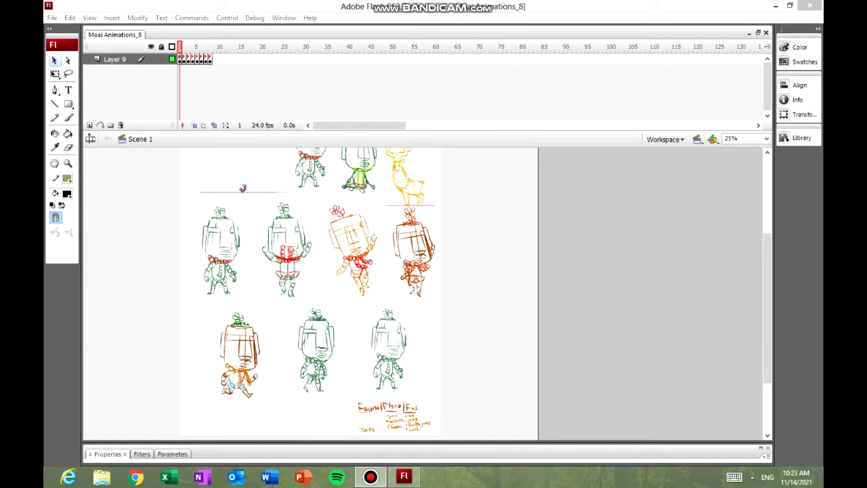
# Start a new symbol for the bats effect from the planning notes.
pyautogui.click(744, 139)
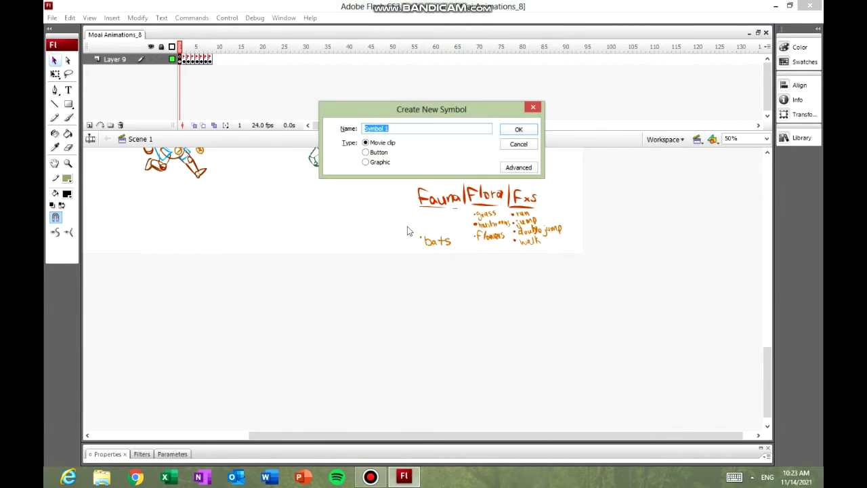
# Create the Bats movie clip and sketch the idle bat wrapped in its wings.
pyautogui.click(518, 129)
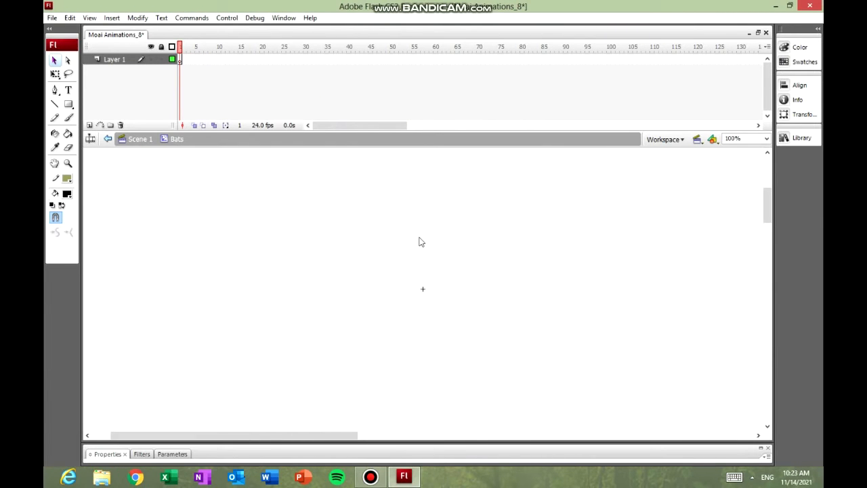
pyautogui.moveTo(321, 238)
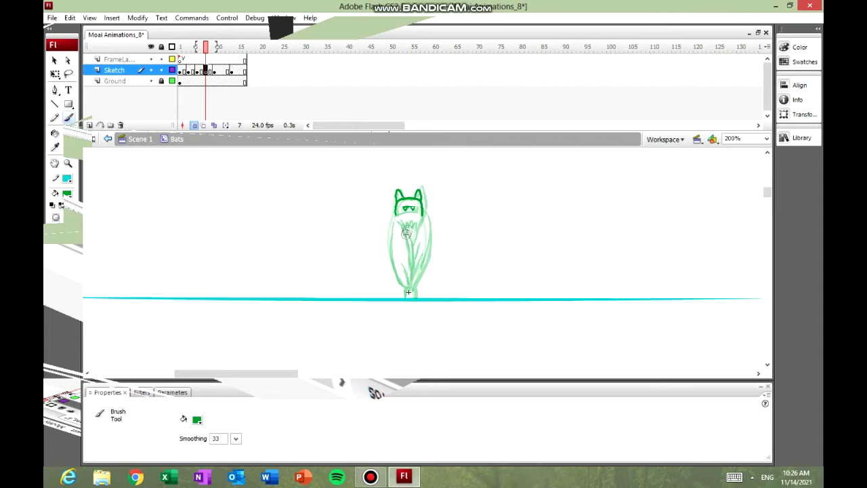
pyautogui.moveTo(399, 203); pyautogui.dragTo(416, 288)
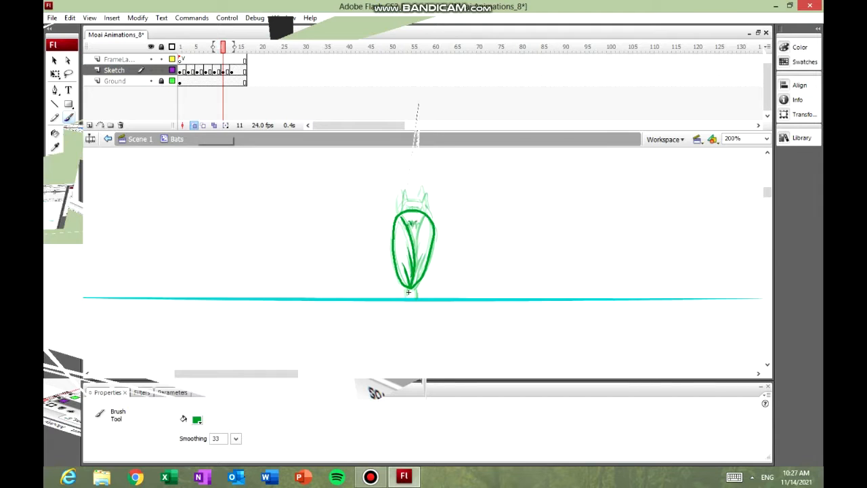
pyautogui.moveTo(410, 204); pyautogui.dragTo(417, 231)
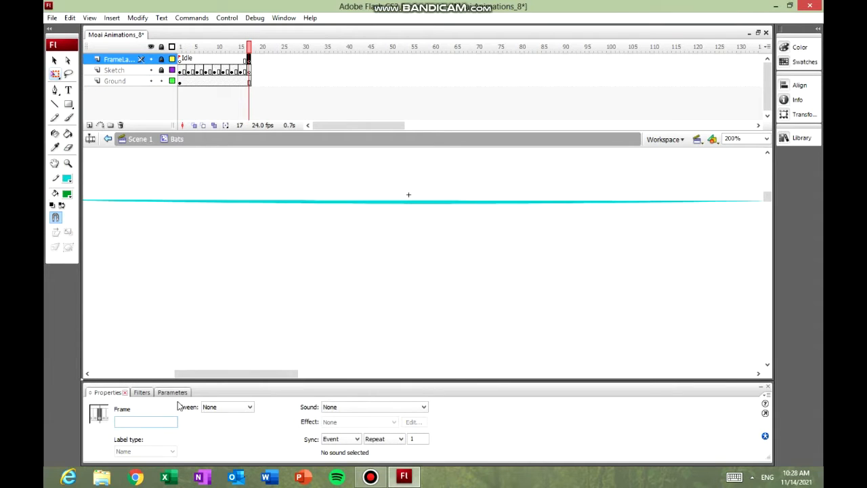
# Label frame 17 'FlyAway' and sketch the folded bat spreading its wings.
pyautogui.write('FlyW')
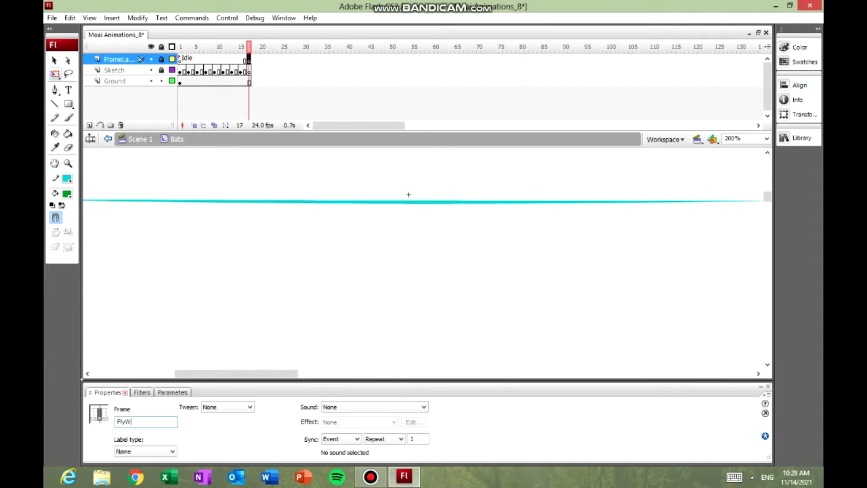
pyautogui.write('FlyAway')
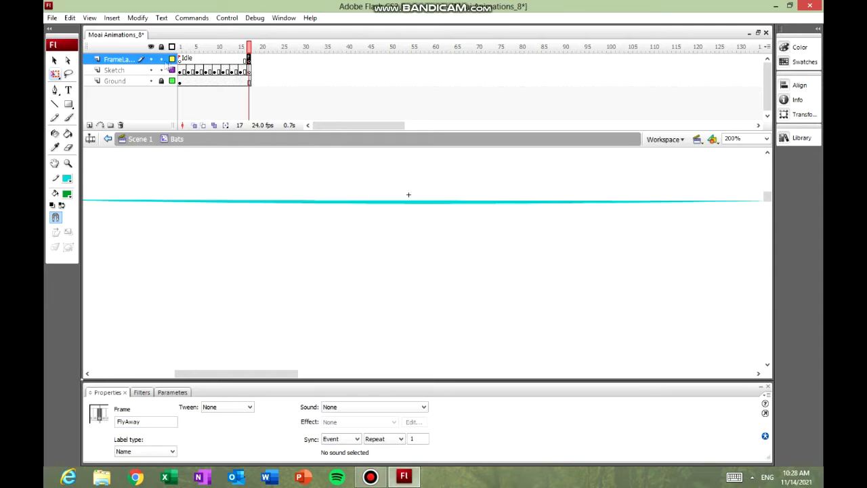
pyautogui.click(114, 70)
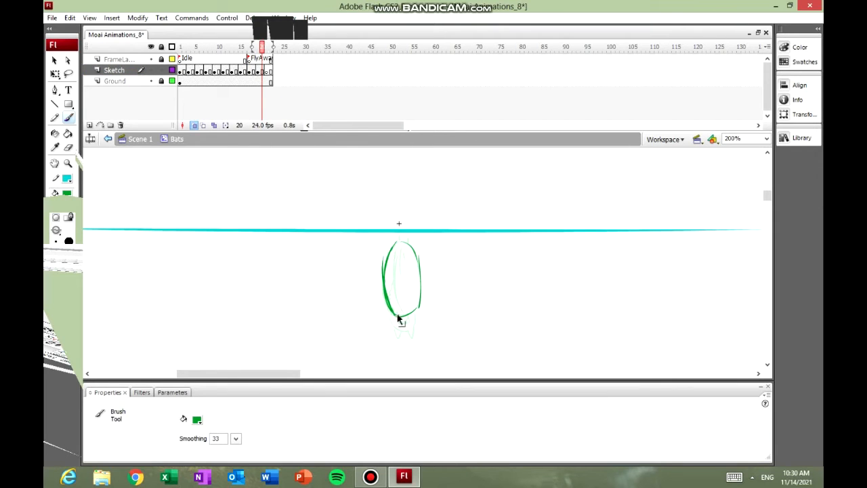
pyautogui.moveTo(403, 319); pyautogui.dragTo(413, 335)
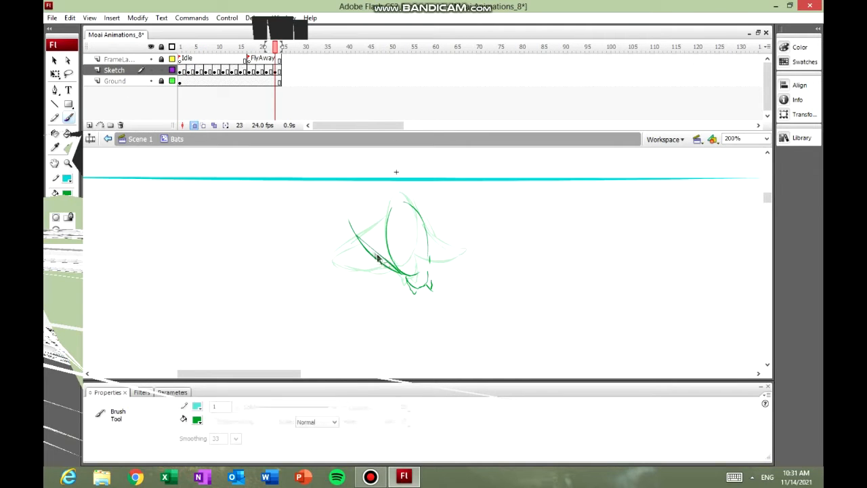
pyautogui.moveTo(380, 258); pyautogui.dragTo(433, 271)
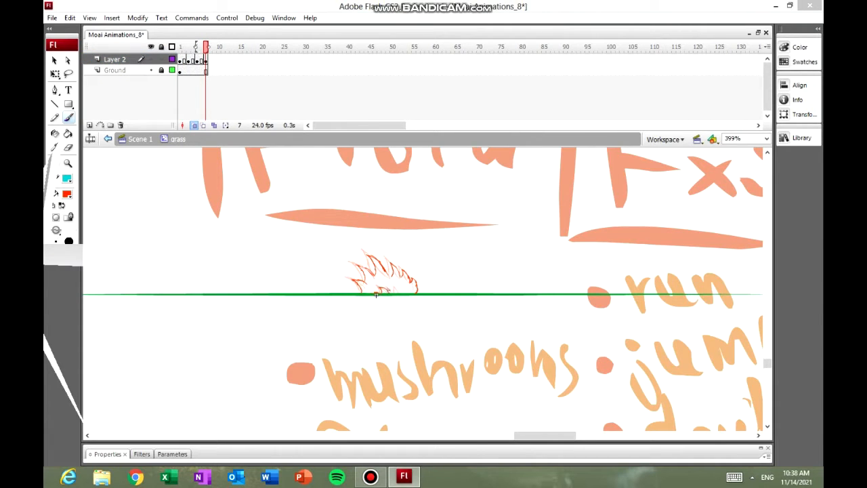
# Add growth keyframes and draw taller grass blades above the ground line.
pyautogui.click(213, 46)
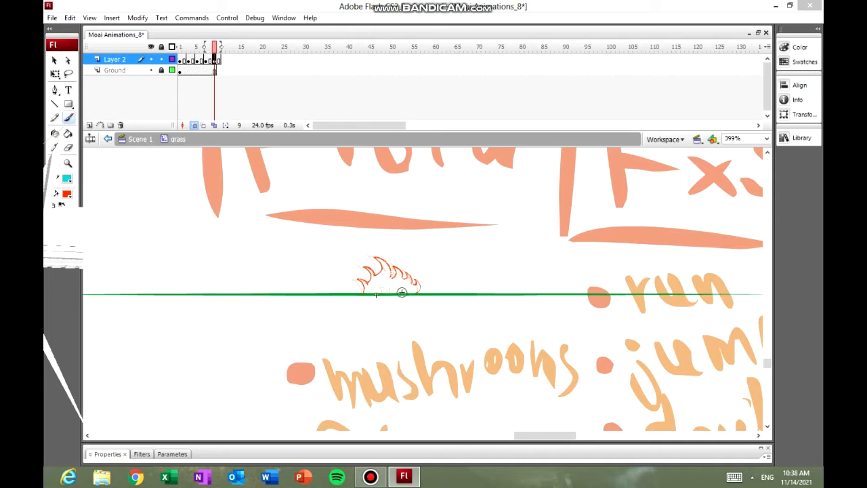
pyautogui.click(224, 46)
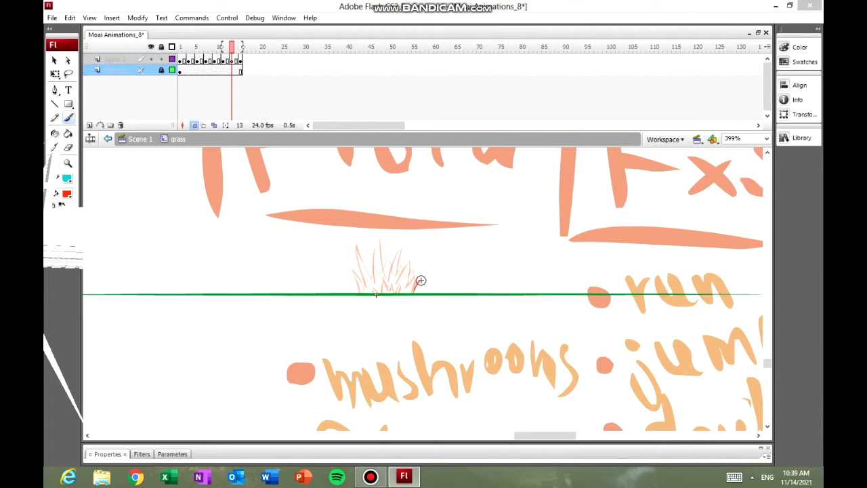
pyautogui.click(116, 70)
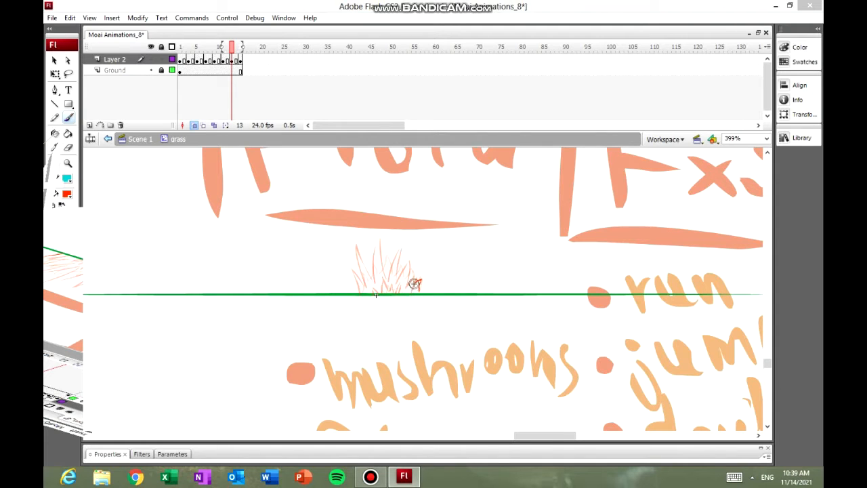
pyautogui.moveTo(396, 292); pyautogui.dragTo(417, 270)
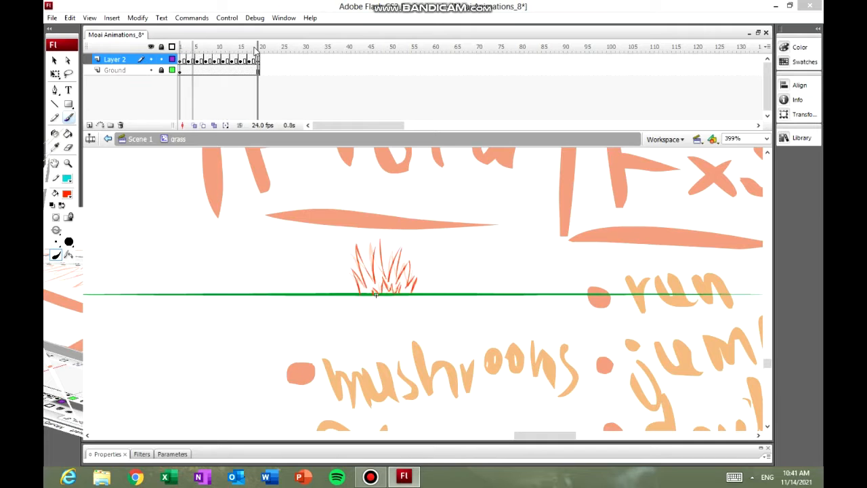
pyautogui.click(224, 46)
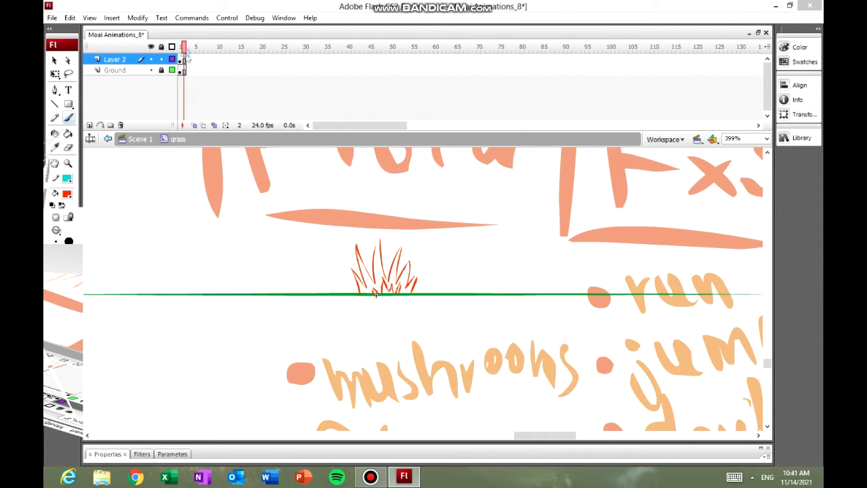
# Review the early grass frames with onion skin turned on.
pyautogui.click(382, 266)
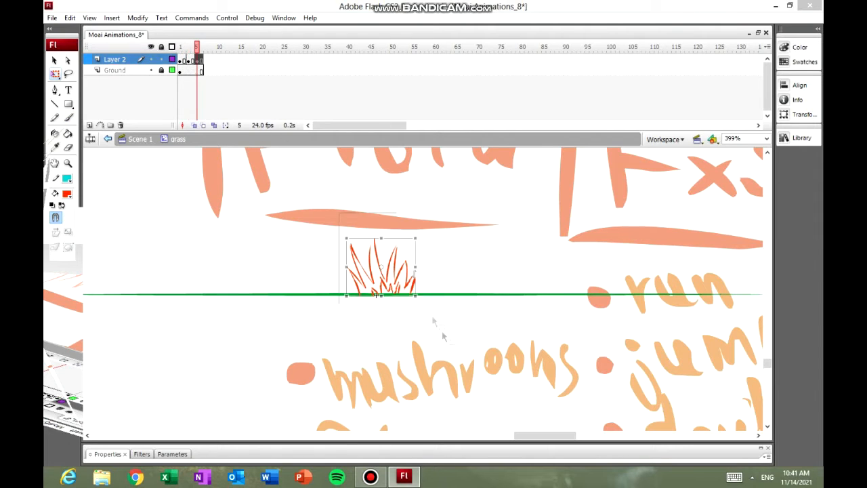
pyautogui.click(114, 70)
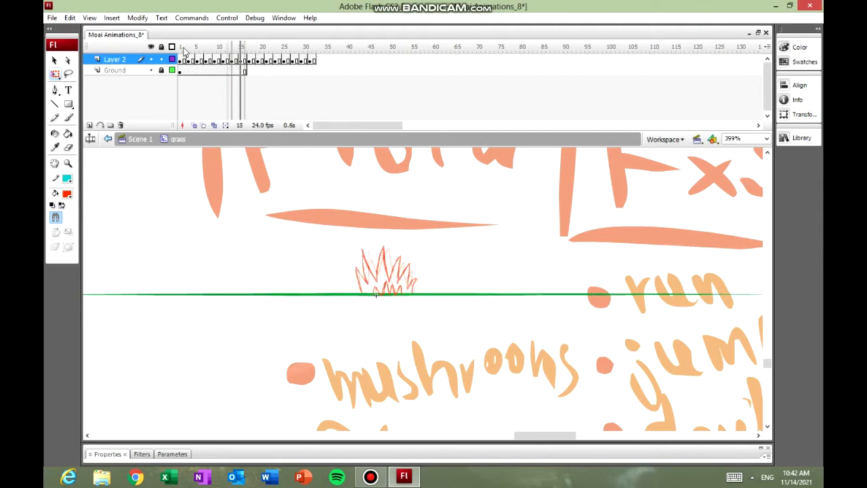
pyautogui.click(311, 46)
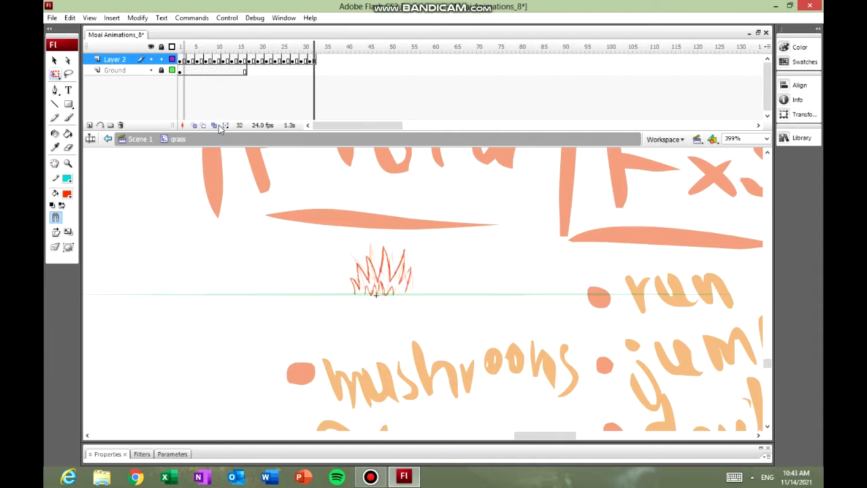
# Extend the Ground layer's line to the end of the animation.
pyautogui.click(115, 70)
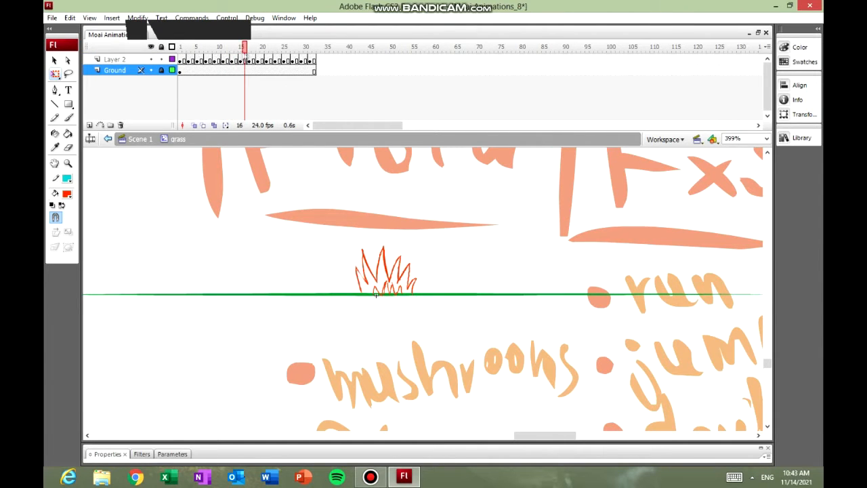
pyautogui.click(194, 124)
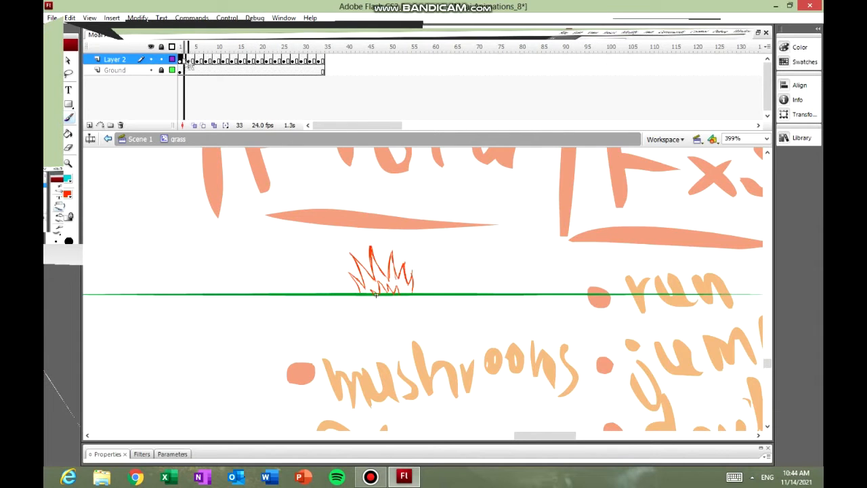
pyautogui.click(114, 69)
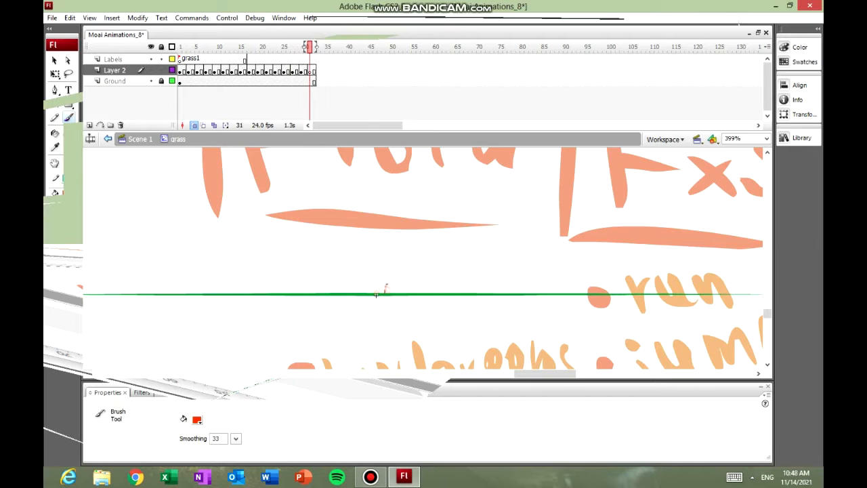
# Add keyframes after frame 31, select a frame to label, and sketch a small sprout.
pyautogui.click(318, 47)
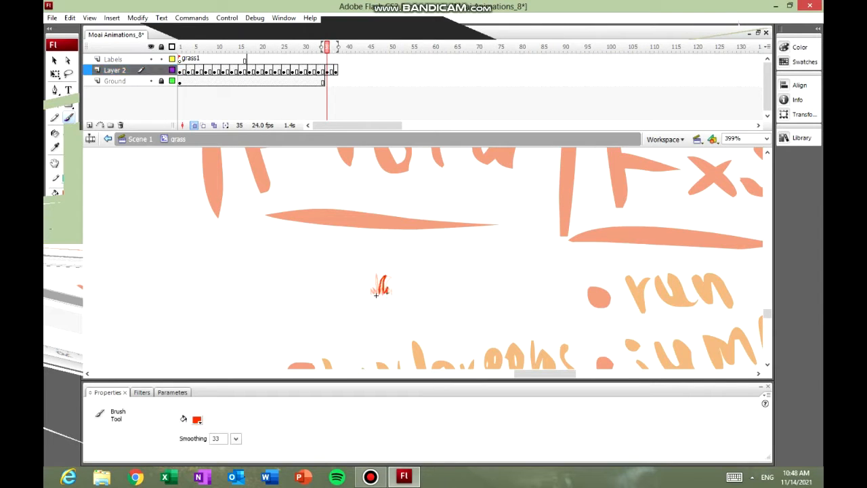
pyautogui.click(335, 46)
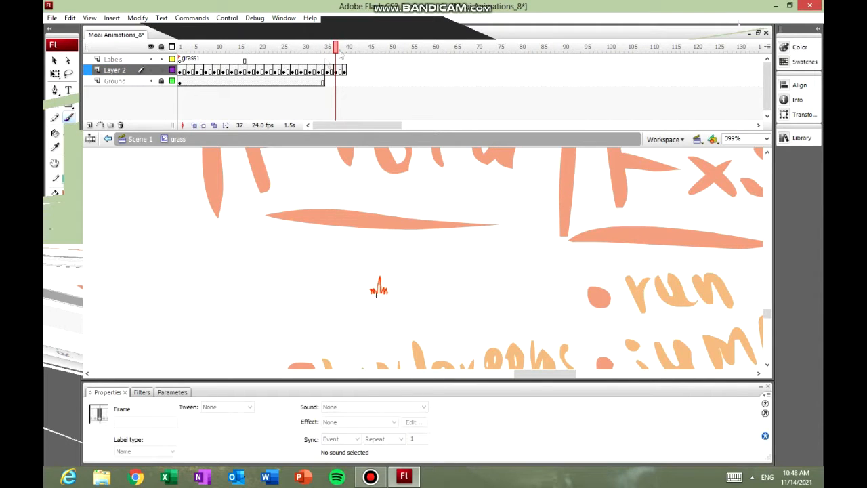
pyautogui.click(262, 46)
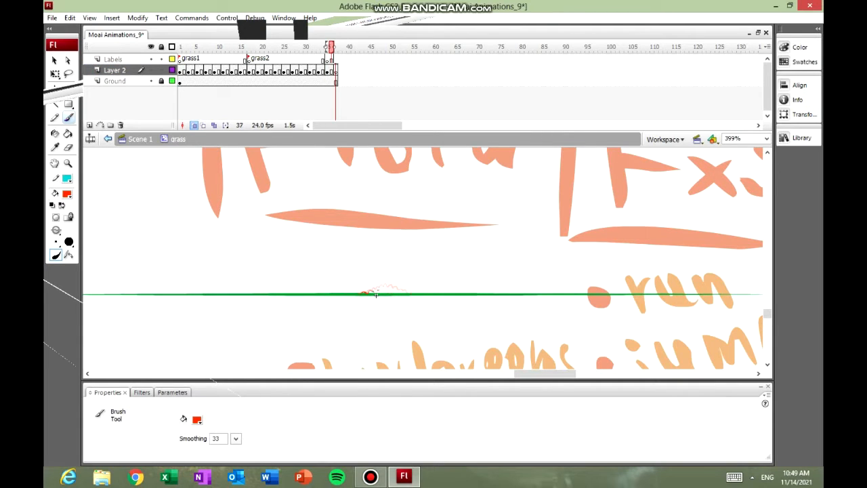
pyautogui.moveTo(363, 294); pyautogui.dragTo(406, 290)
pyautogui.write('Gr')
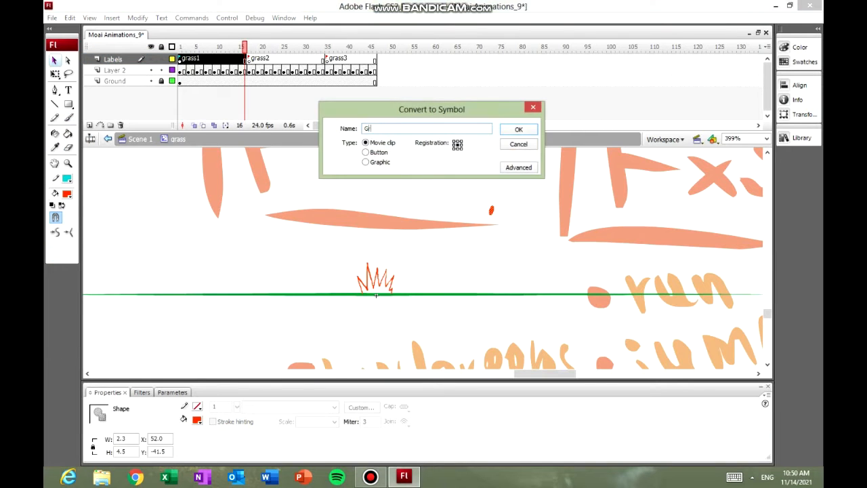
# Confirm converting the spiky grass sketch into a movie clip symbol.
pyautogui.click(518, 129)
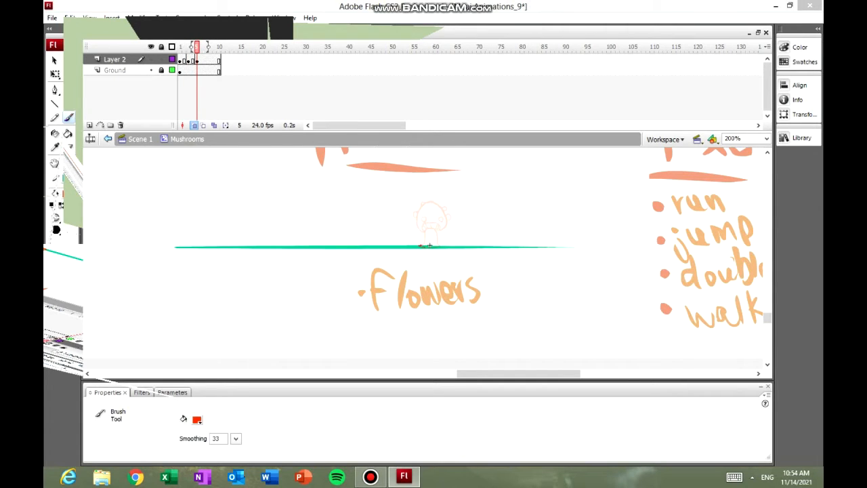
# Trace the mushroom over the onion-skinned previous frame and add more strokes.
pyautogui.moveTo(423, 231); pyautogui.dragTo(433, 243)
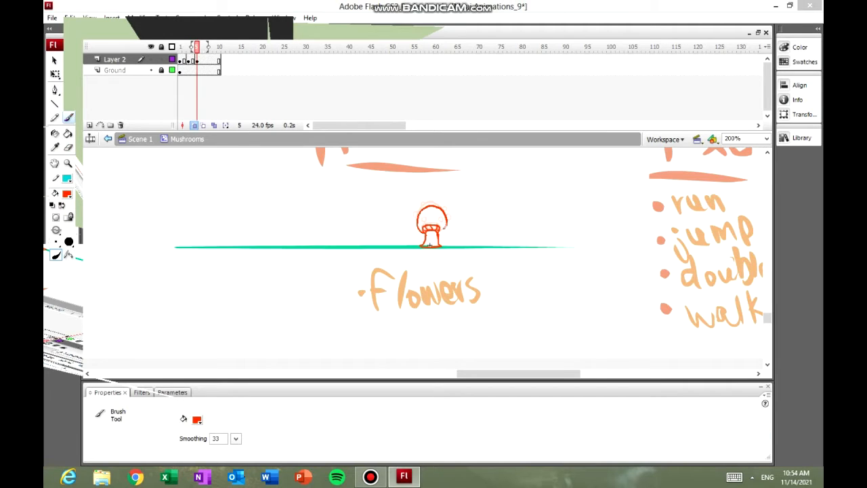
pyautogui.moveTo(420, 210); pyautogui.dragTo(447, 227)
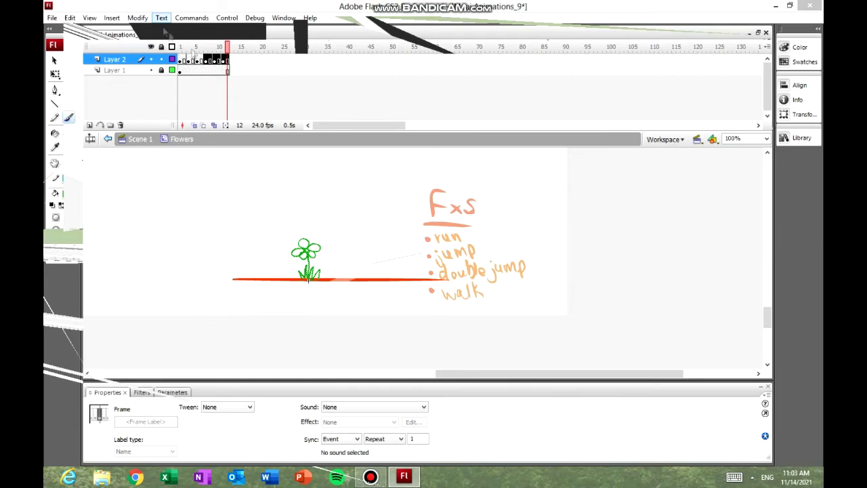
# Convert the flower frames to keyframes and redraw the flower as a curved stem with a bud.
pyautogui.click(137, 18)
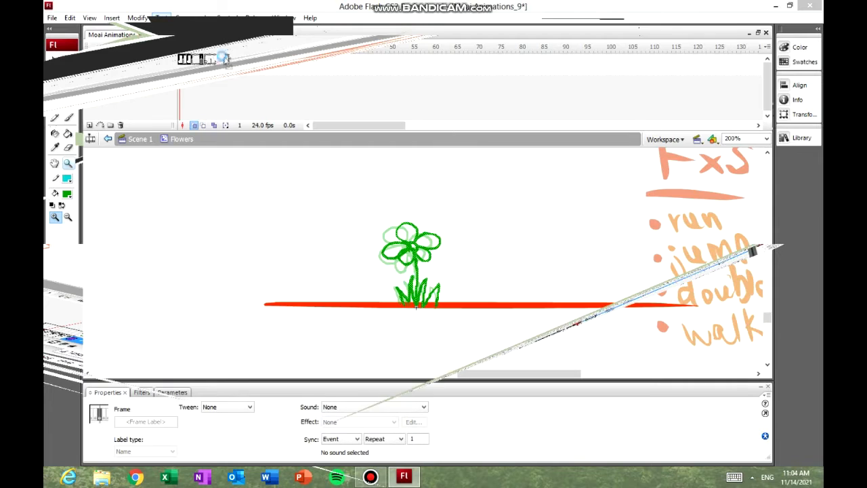
pyautogui.rightClick(216, 59)
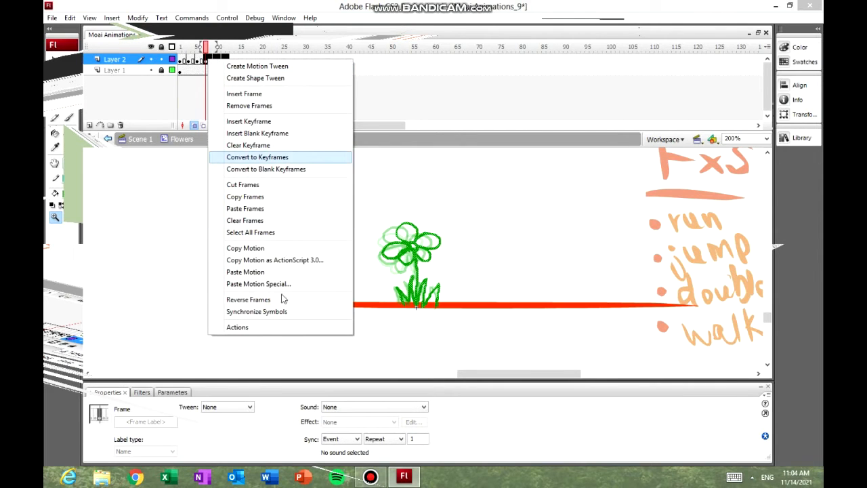
pyautogui.click(257, 156)
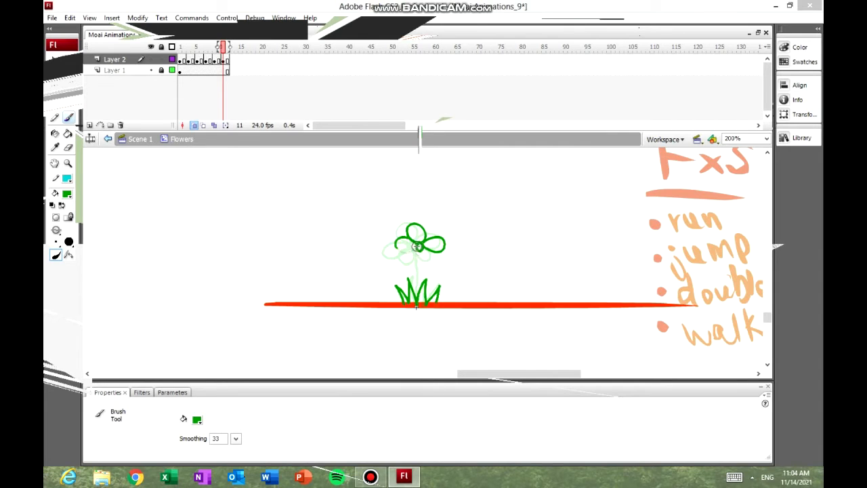
pyautogui.click(237, 47)
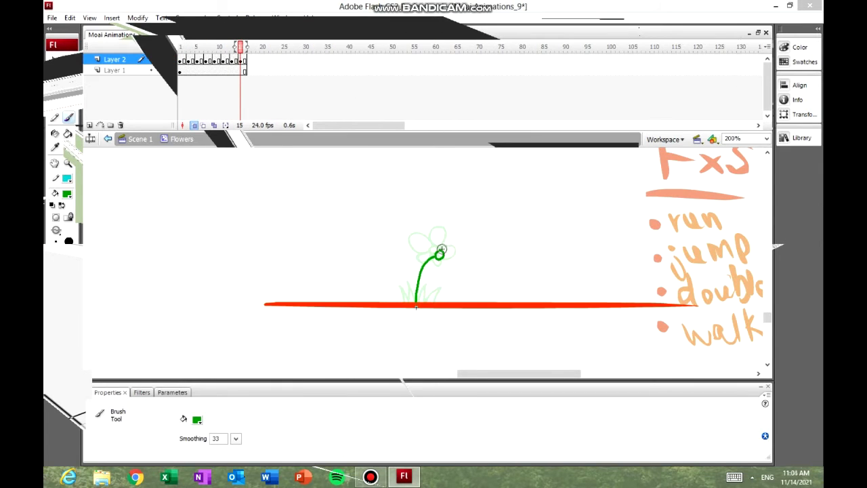
pyautogui.moveTo(439, 254); pyautogui.dragTo(441, 256)
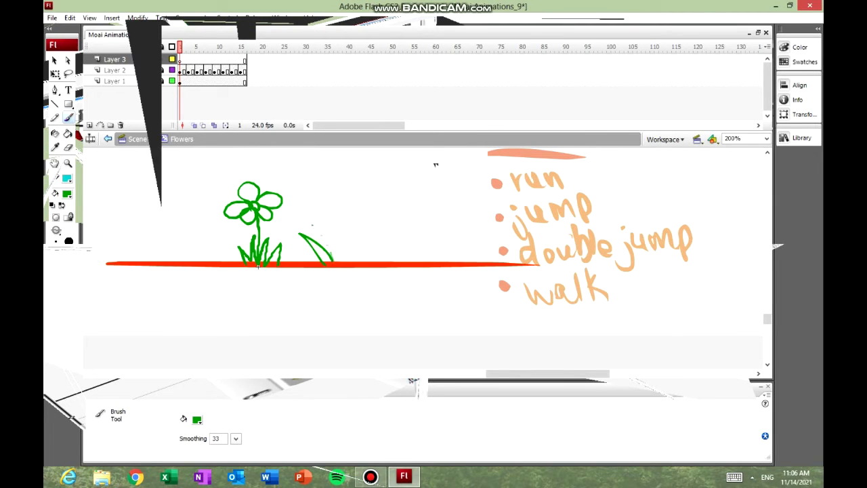
# Draw a tall grass clump growing beside the flower, blade by blade.
pyautogui.moveTo(318, 261); pyautogui.dragTo(376, 216)
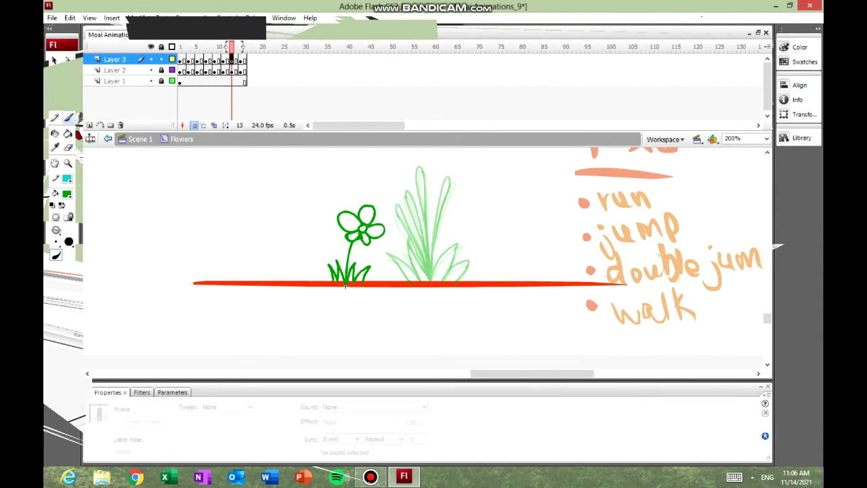
pyautogui.moveTo(440, 189); pyautogui.dragTo(427, 271)
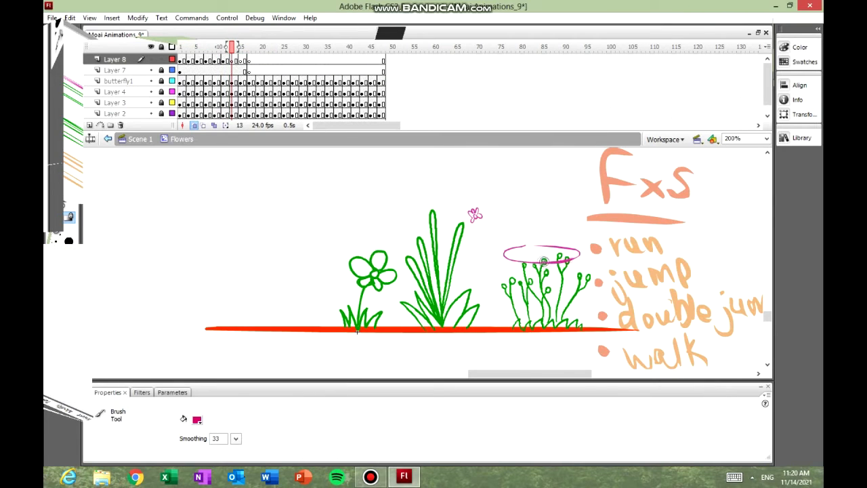
# Brush-draw Layer 5's blue flowers sprouting and shrinking, frame by frame, from about frame 19 to 33.
pyautogui.click(241, 47)
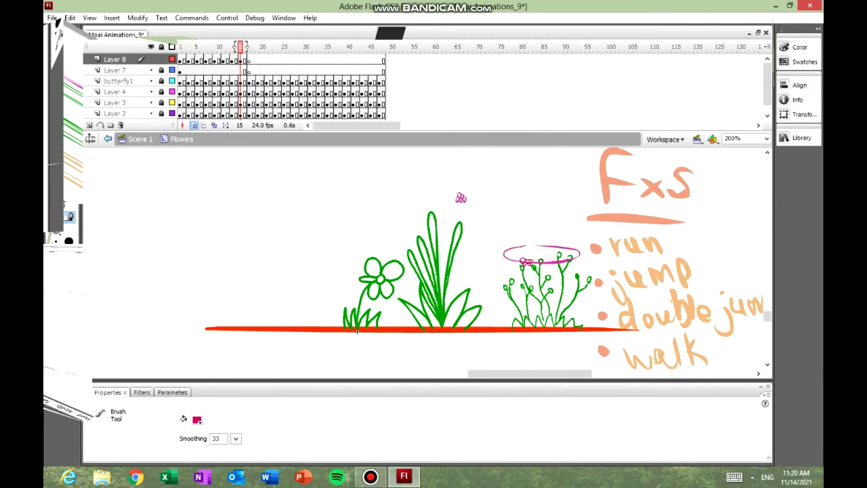
pyautogui.click(193, 47)
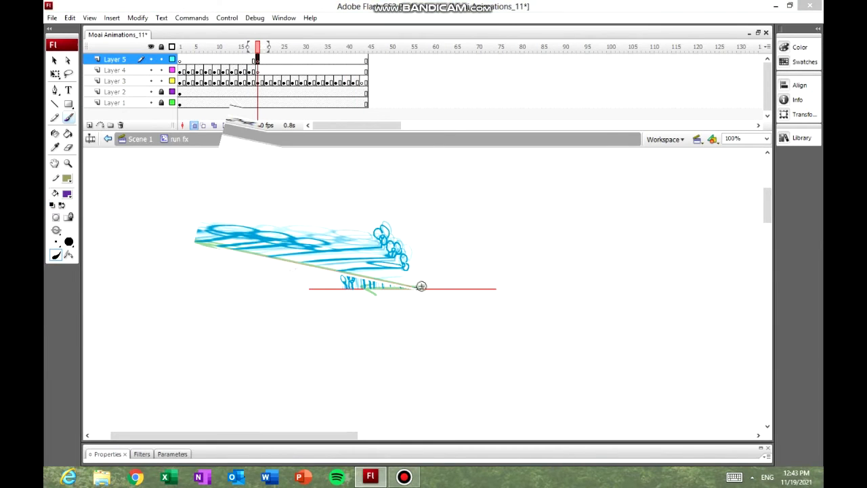
pyautogui.click(274, 46)
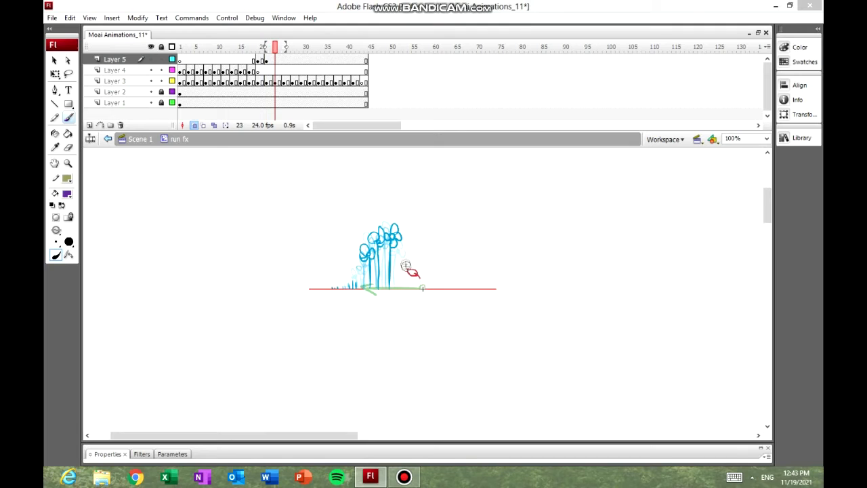
pyautogui.click(291, 46)
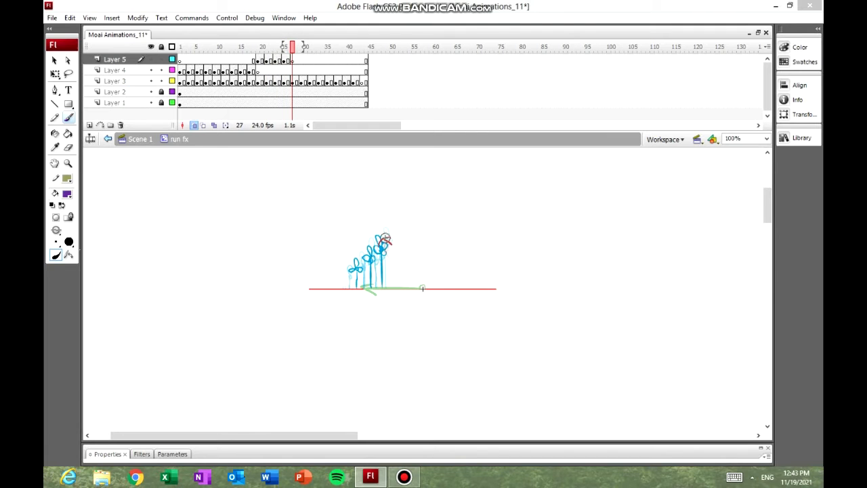
pyautogui.click(318, 47)
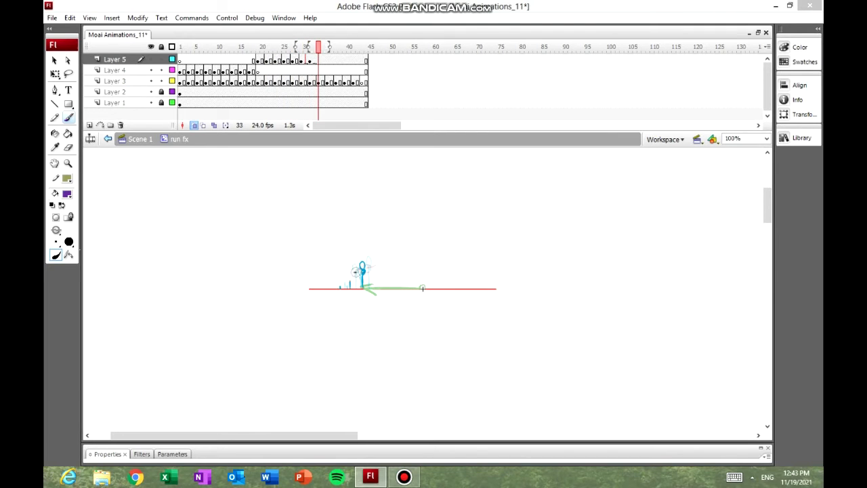
pyautogui.click(343, 47)
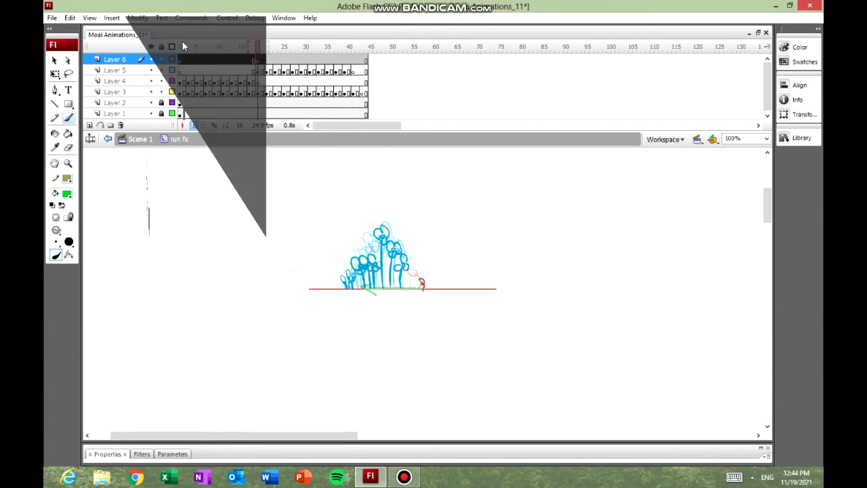
# Sketch Layer 6's blue flower burst keyframes from frame 1 through about frame 31.
pyautogui.click(318, 46)
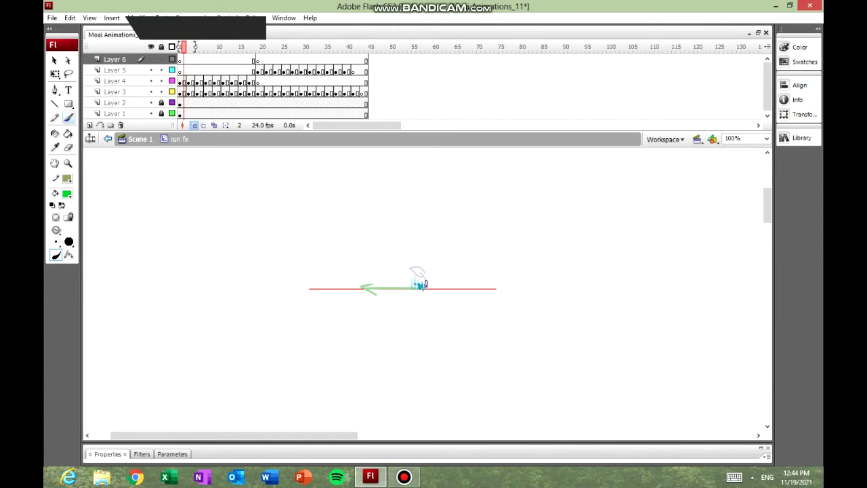
pyautogui.click(192, 47)
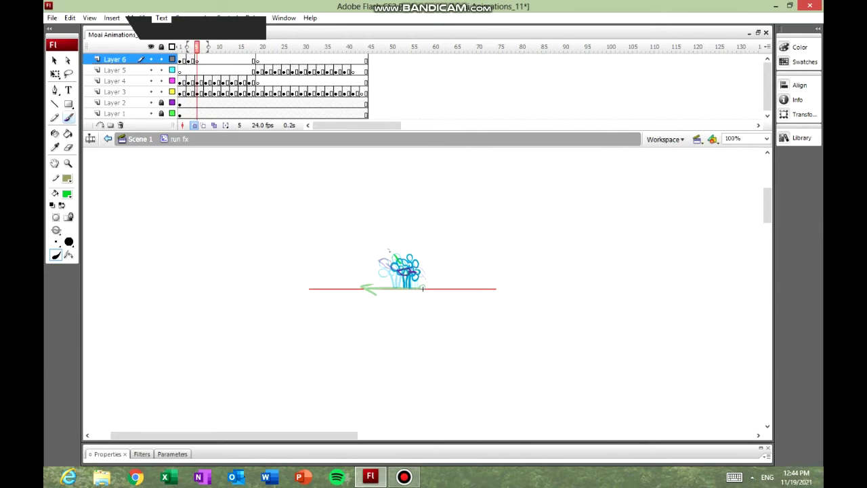
pyautogui.click(210, 47)
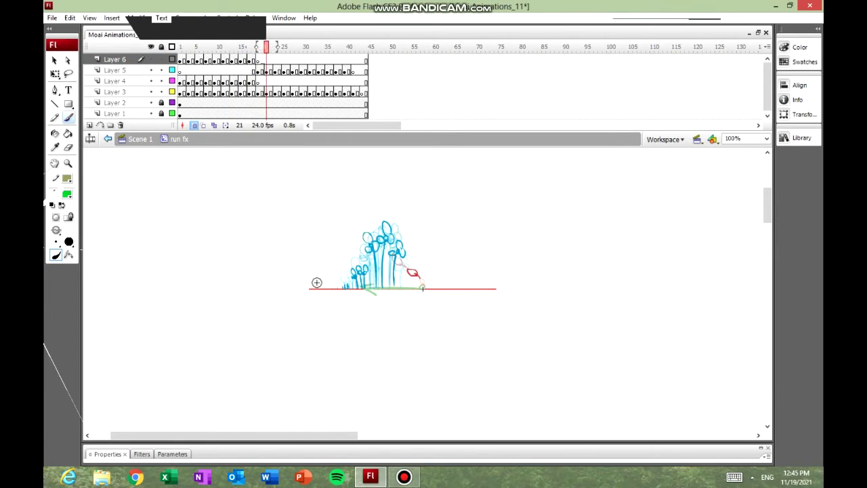
pyautogui.click(269, 46)
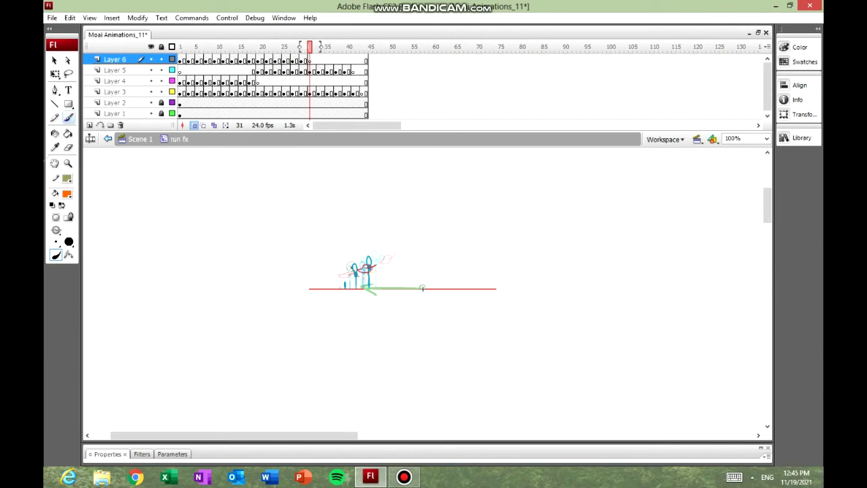
pyautogui.click(328, 47)
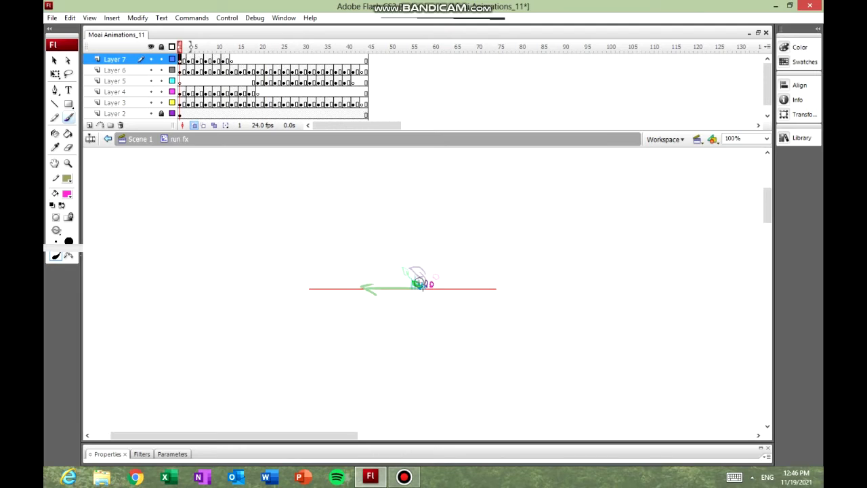
# Draw shrinking, fading flower keyframes on Layer 7 from frame 26 up to frame 41.
pyautogui.click(214, 46)
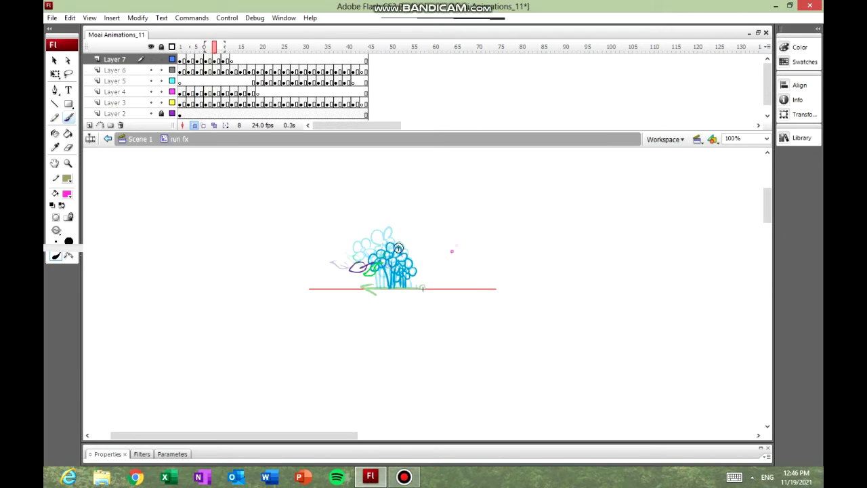
pyautogui.click(263, 46)
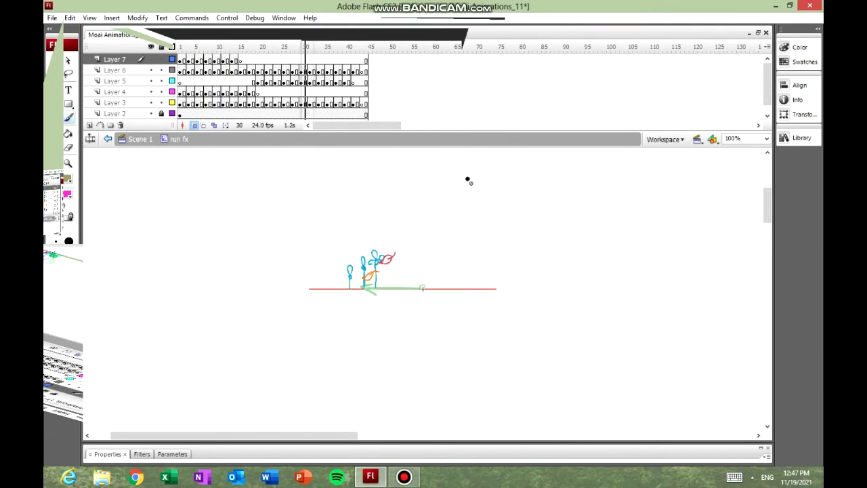
pyautogui.click(241, 46)
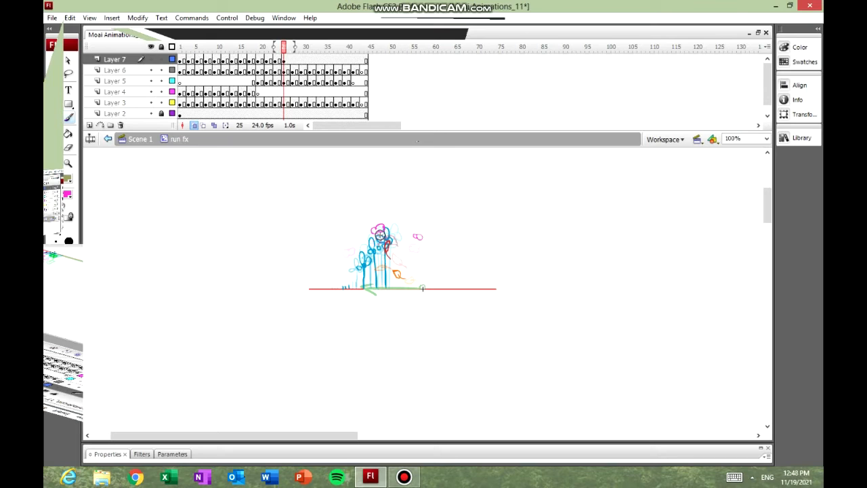
pyautogui.click(180, 46)
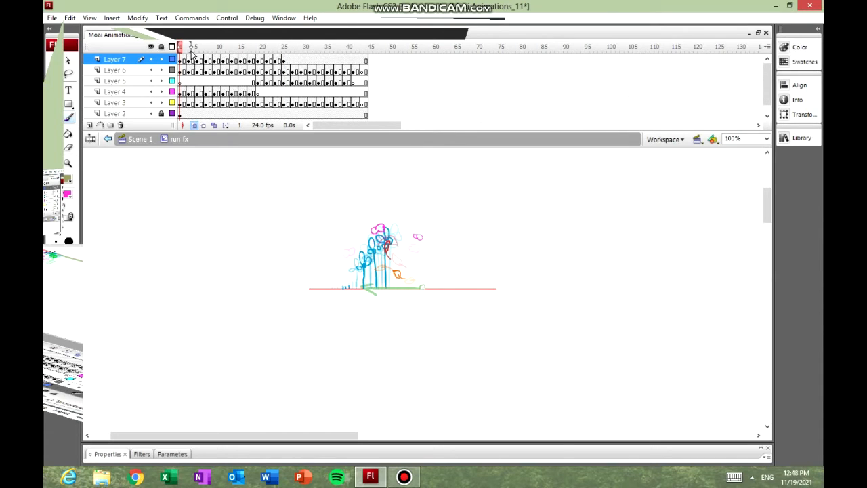
pyautogui.click(287, 46)
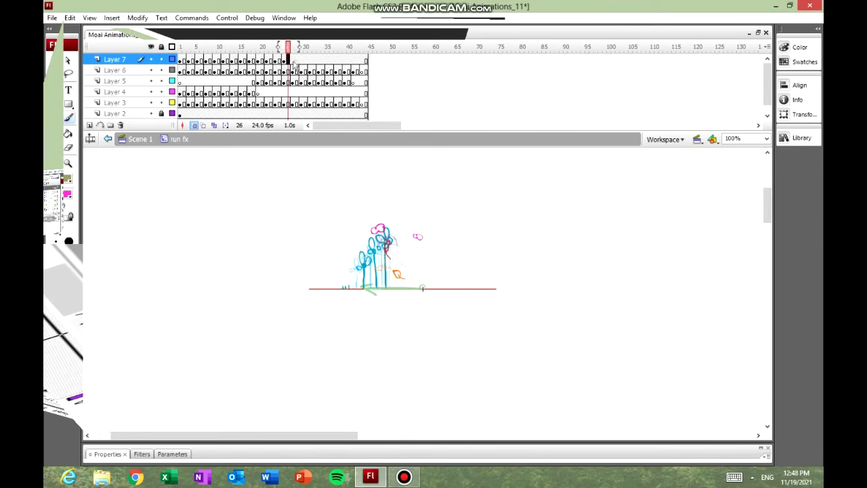
pyautogui.click(302, 46)
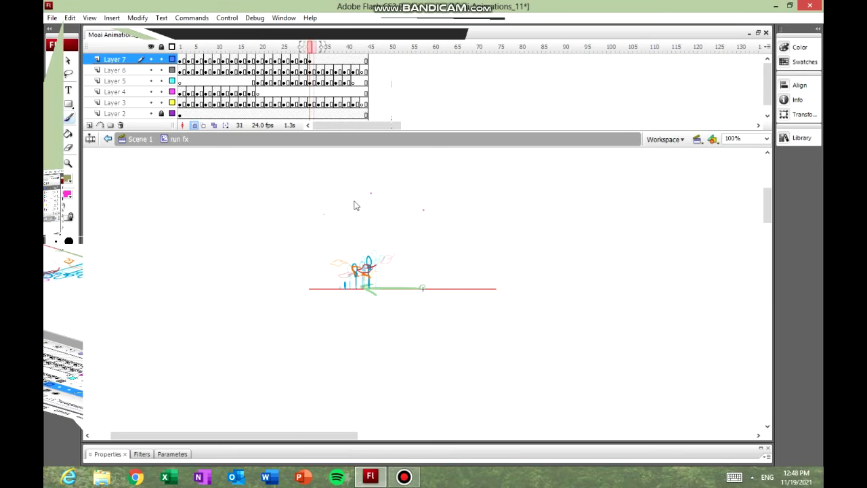
pyautogui.click(313, 47)
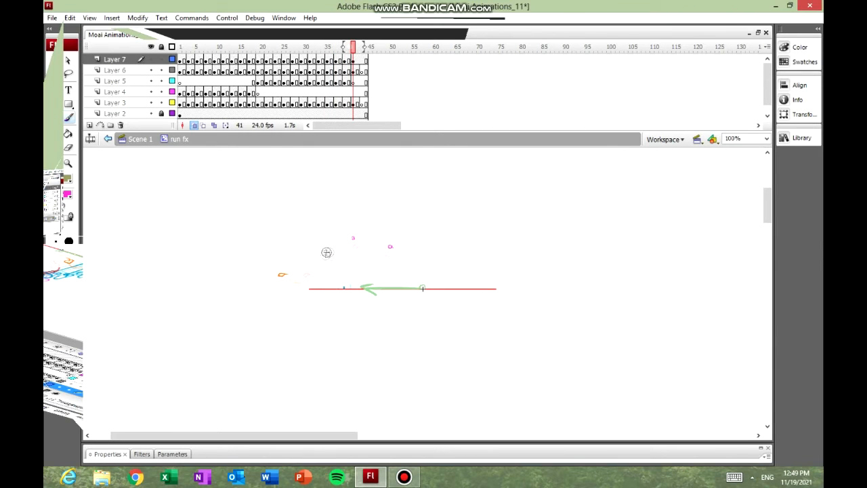
# Leave the run fx symbol to head to the Jumpfx symbol.
pyautogui.click(114, 114)
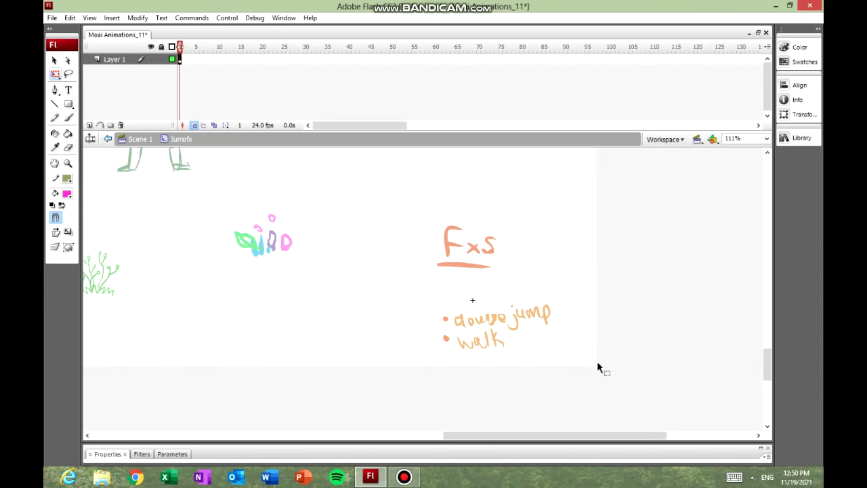
pyautogui.moveTo(491, 356)
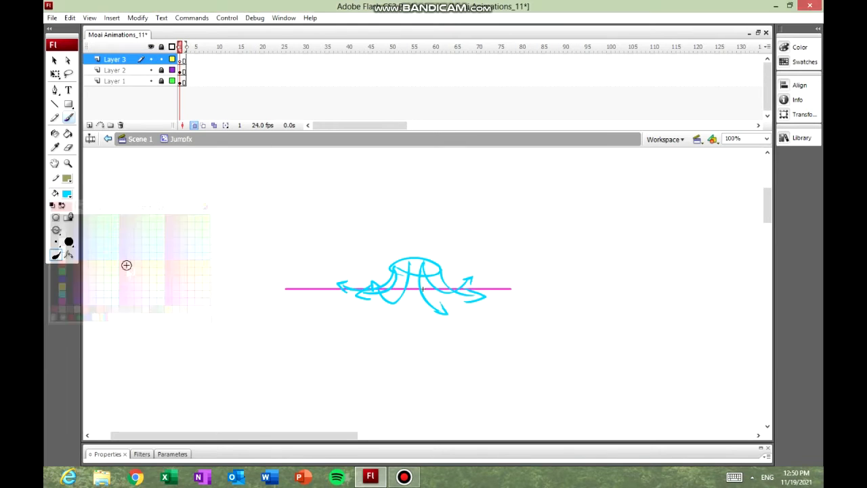
# Check the burst's last frame, then return to an early frame to draw green leaves.
pyautogui.click(115, 81)
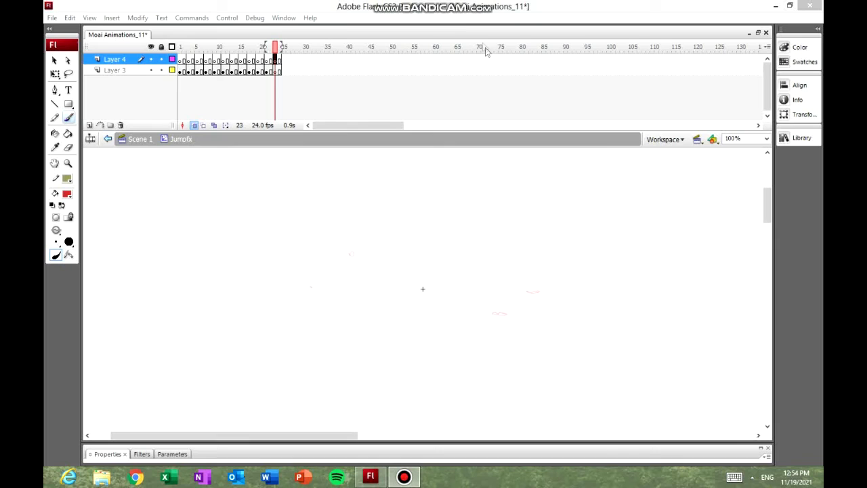
pyautogui.click(180, 47)
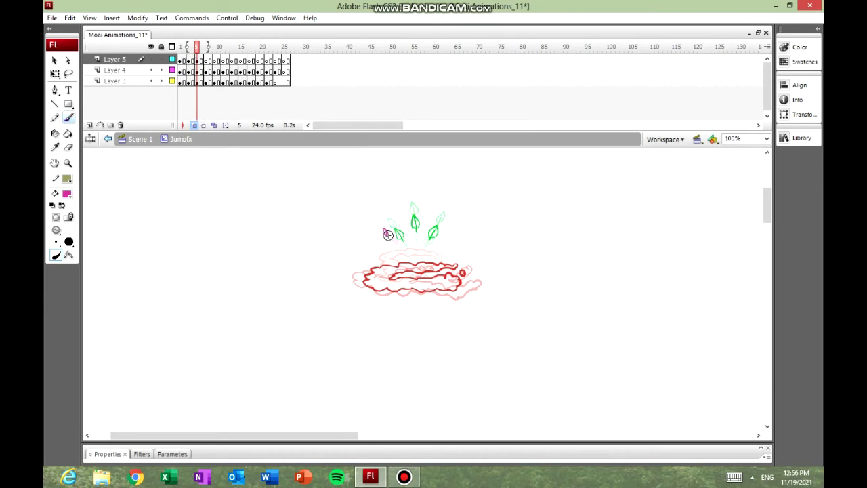
# Brush pink flower blooms onto the Jumpfx burst frames from frame 13 to 21.
pyautogui.click(205, 47)
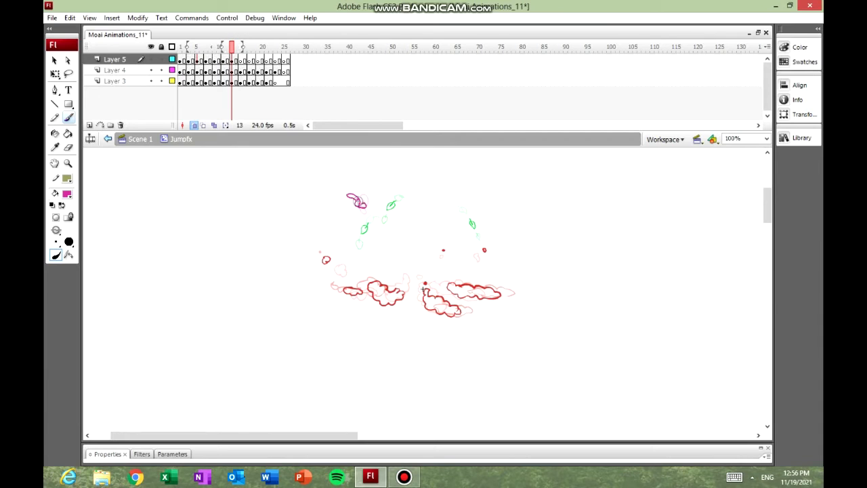
pyautogui.click(240, 46)
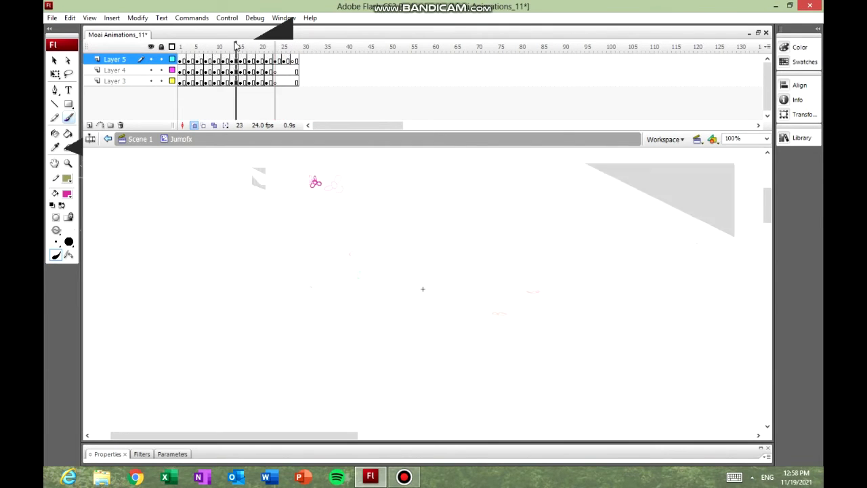
pyautogui.click(267, 46)
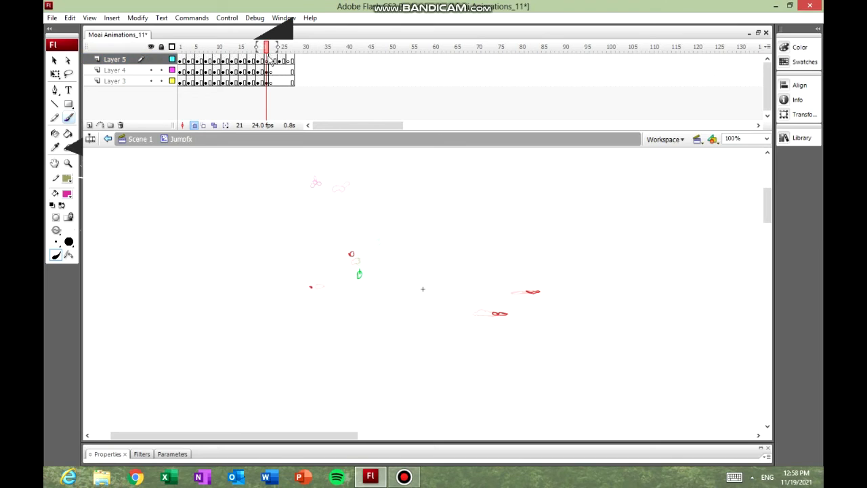
pyautogui.click(195, 125)
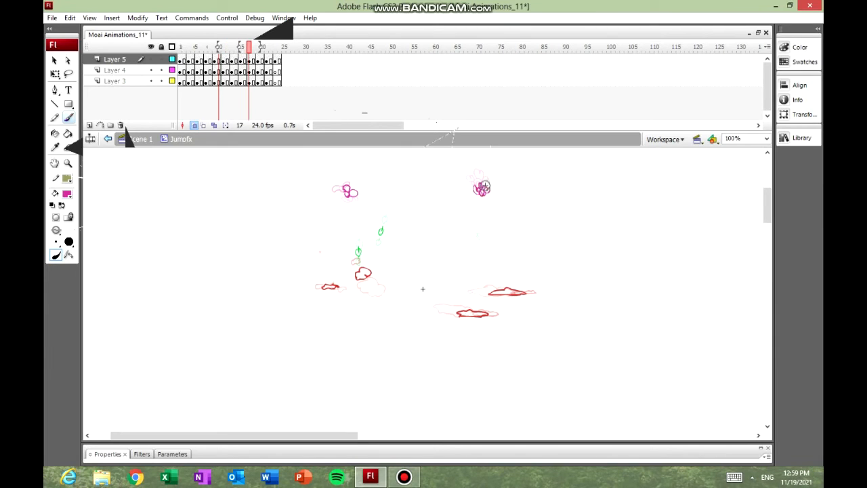
# Finish drawing the Jumpfx flowers from frame 11 onward.
pyautogui.click(266, 46)
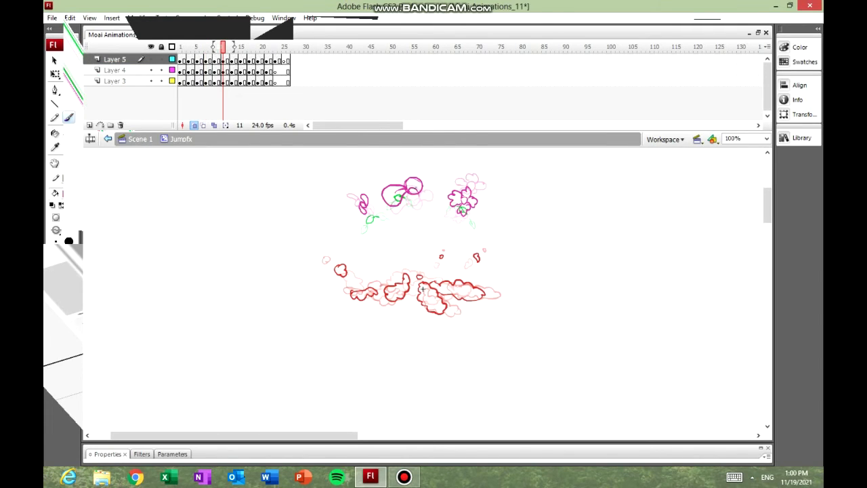
pyautogui.click(231, 47)
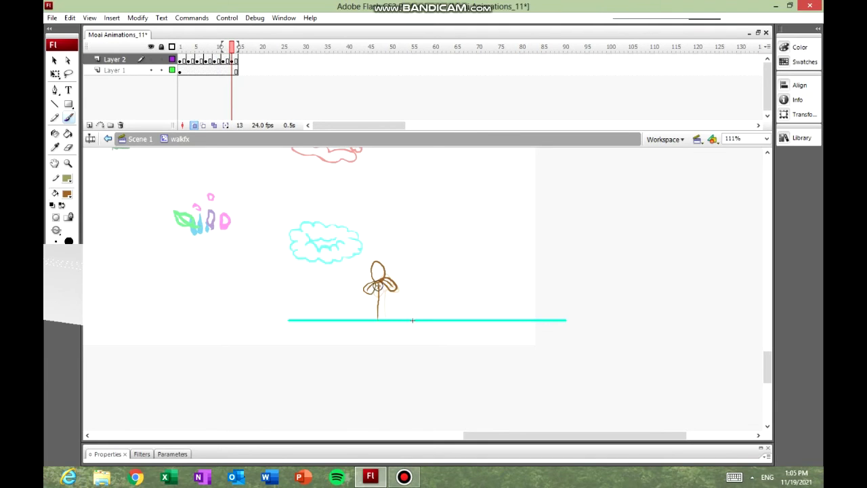
# Draw walkfx growth frames from frame 19 to 37, adding magenta flower and green leaves.
pyautogui.click(244, 46)
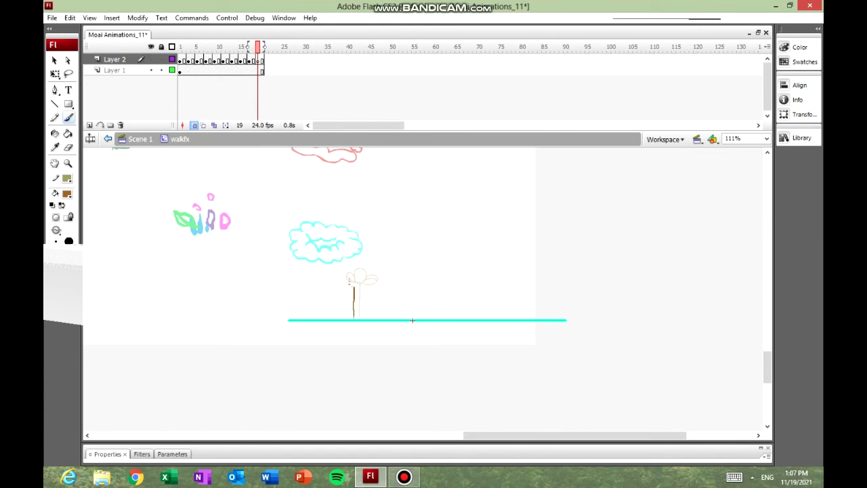
pyautogui.click(270, 46)
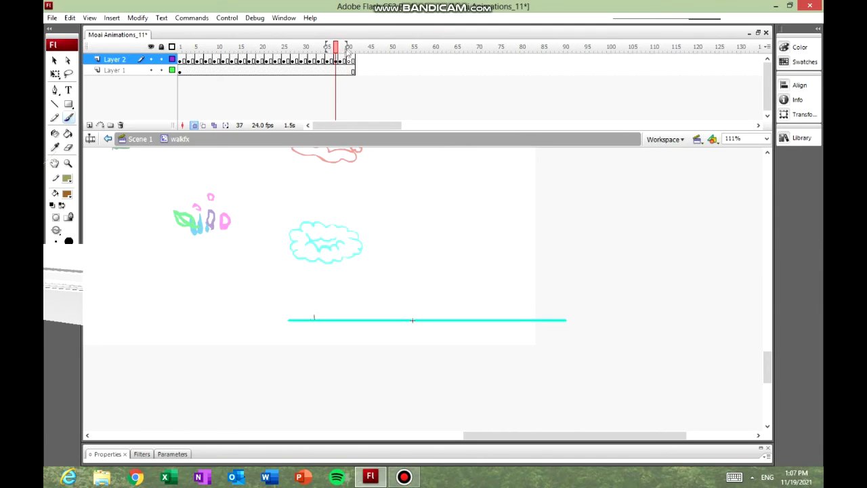
pyautogui.click(227, 46)
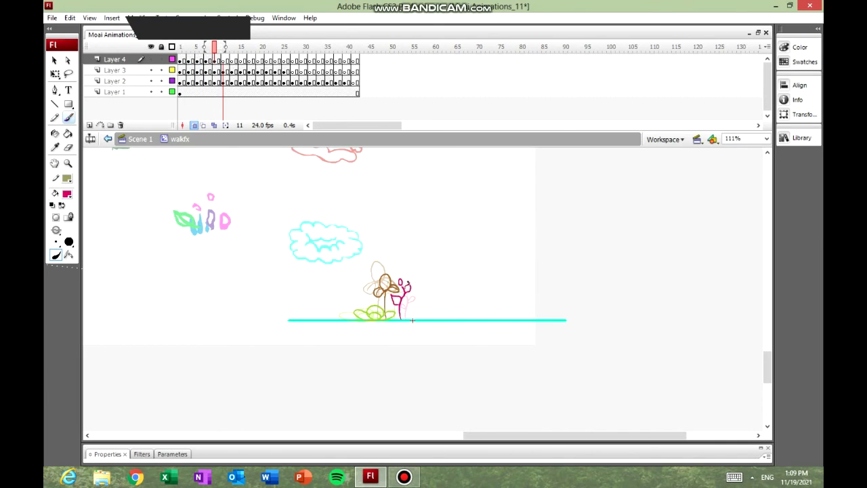
# Brush-draw blue and orange flower frames at frames 17, 24 and beyond in walkfx.
pyautogui.click(230, 46)
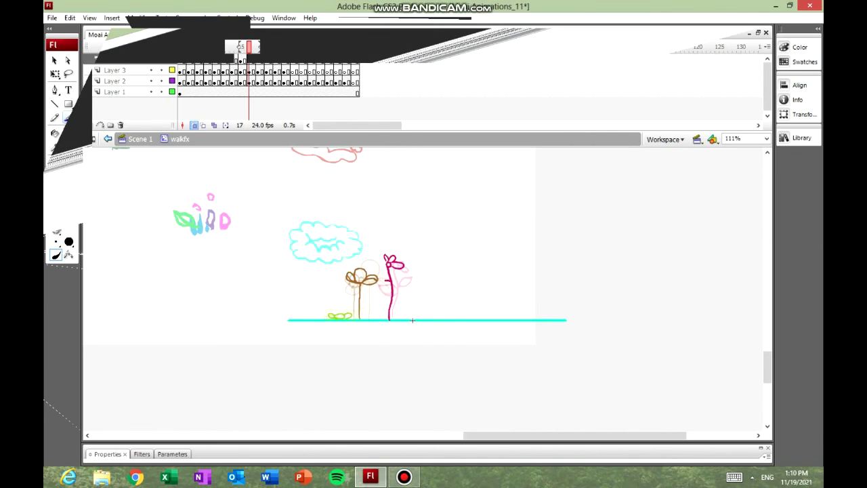
pyautogui.click(259, 46)
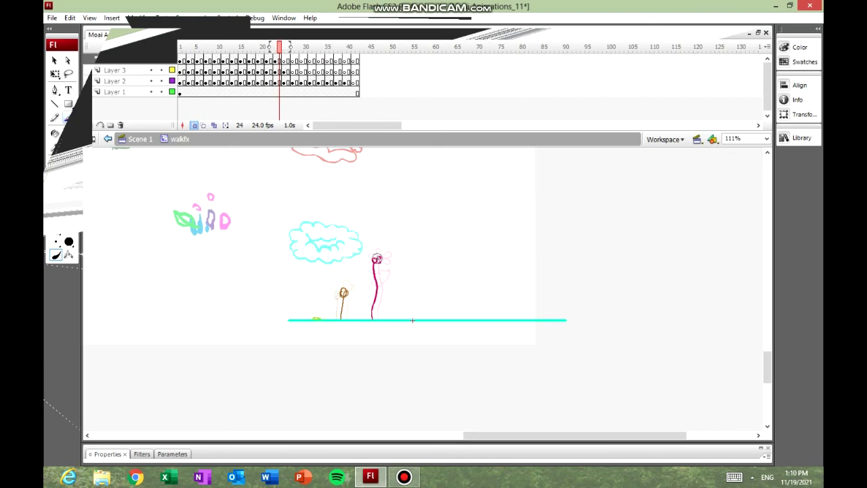
pyautogui.click(284, 46)
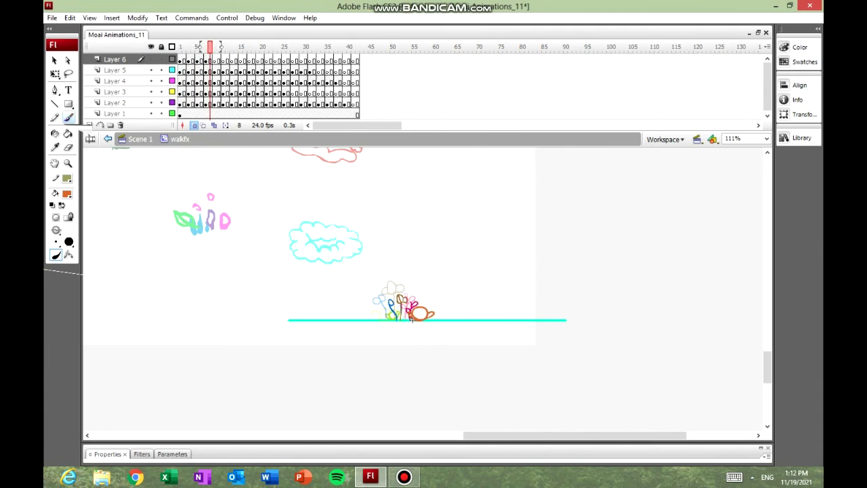
pyautogui.click(224, 47)
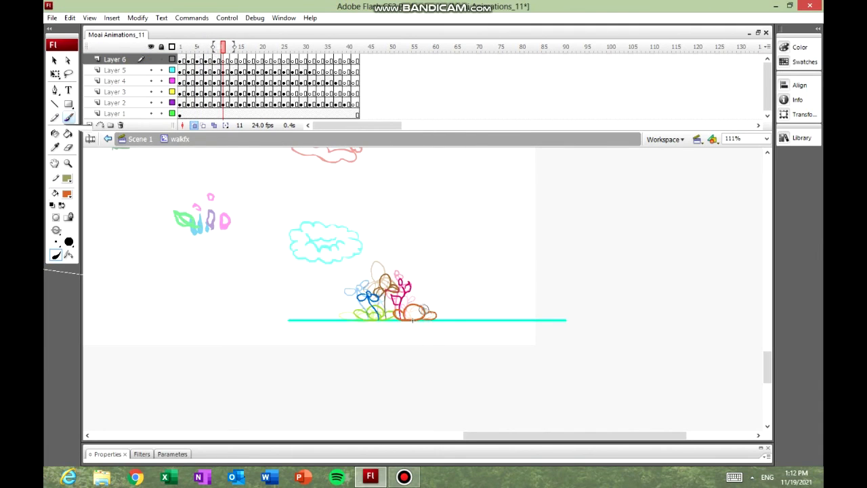
pyautogui.click(241, 47)
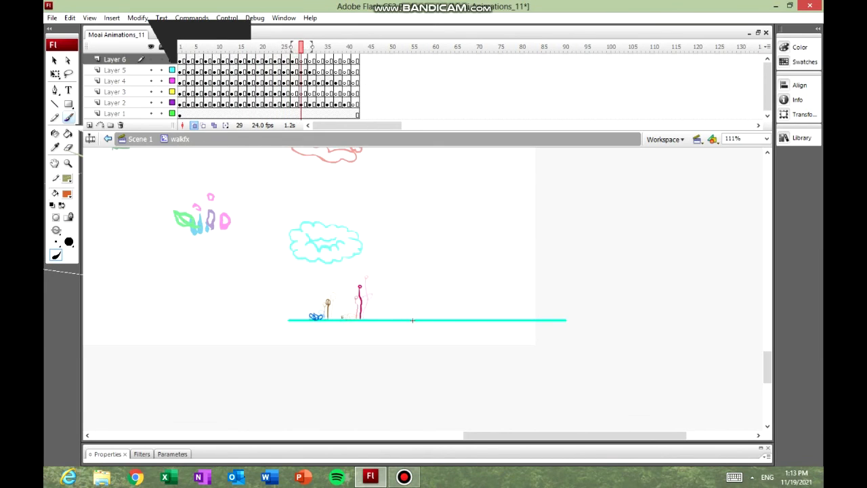
pyautogui.click(318, 46)
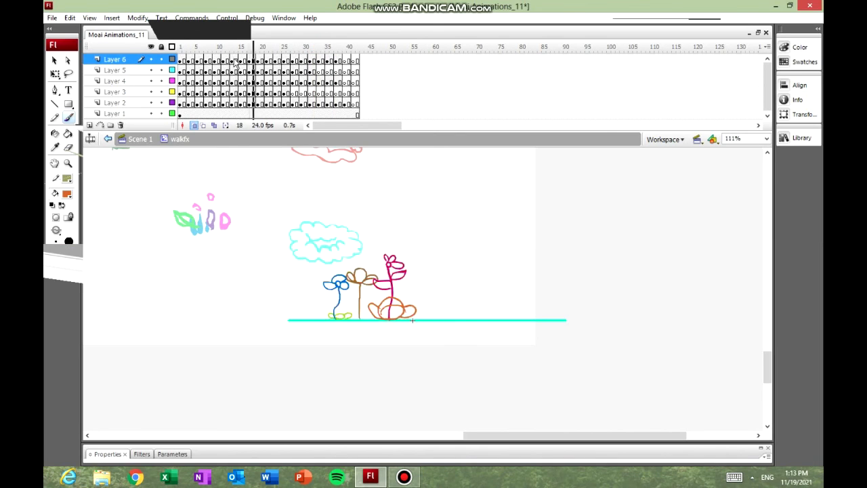
pyautogui.click(240, 47)
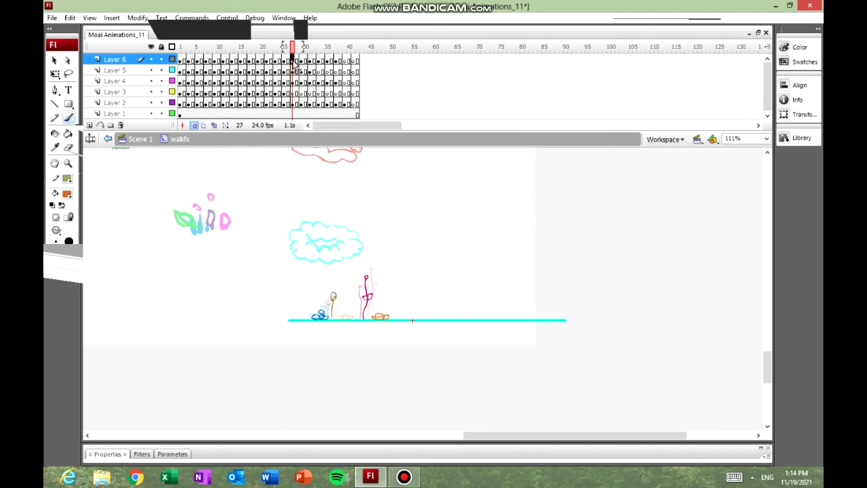
pyautogui.click(327, 47)
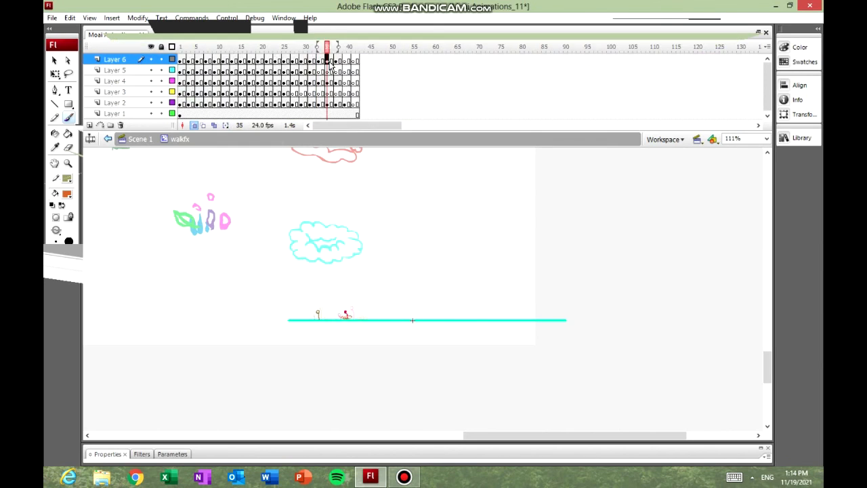